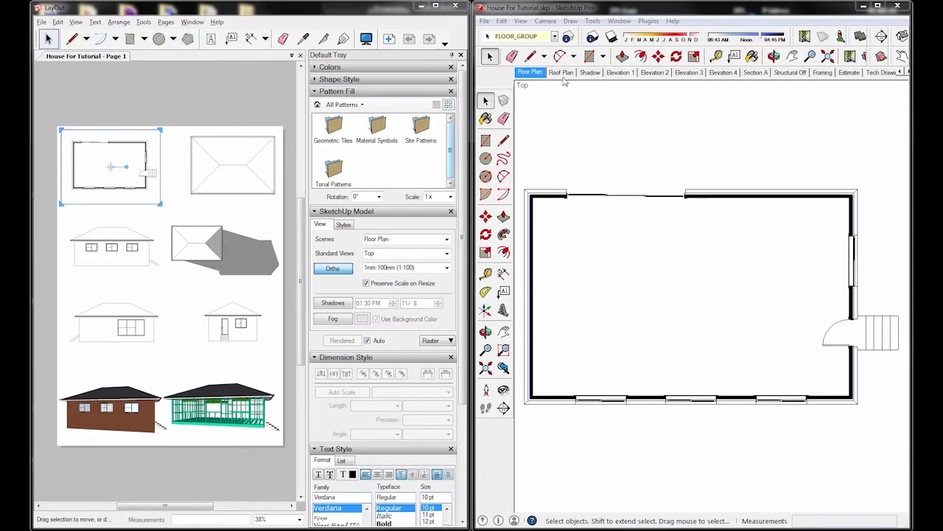
Step through the Shadow, Elevation 1, Elevation 2 and Section A scenes of the house
click(589, 73)
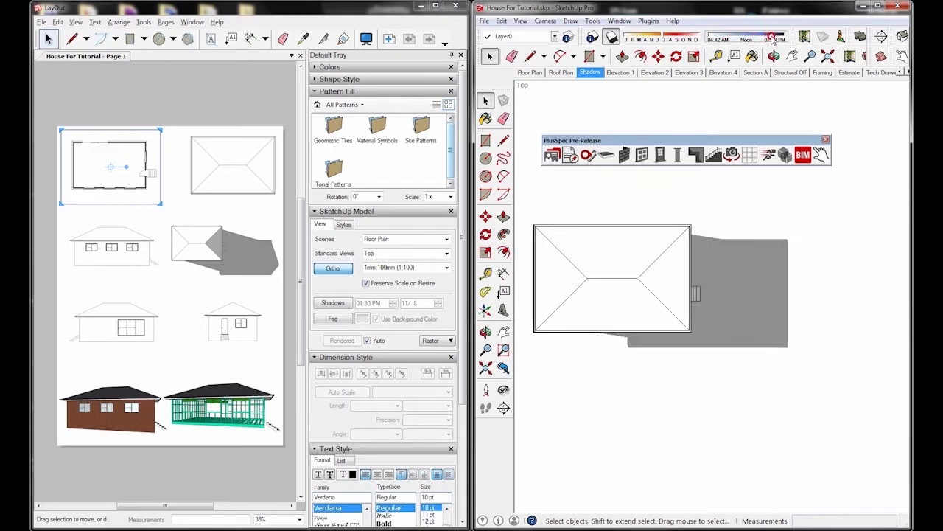
click(620, 72)
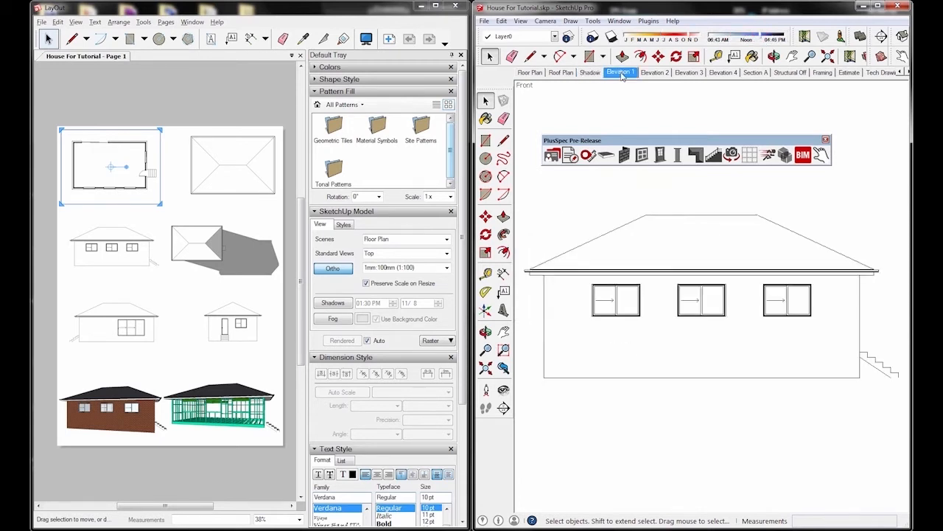
click(655, 72)
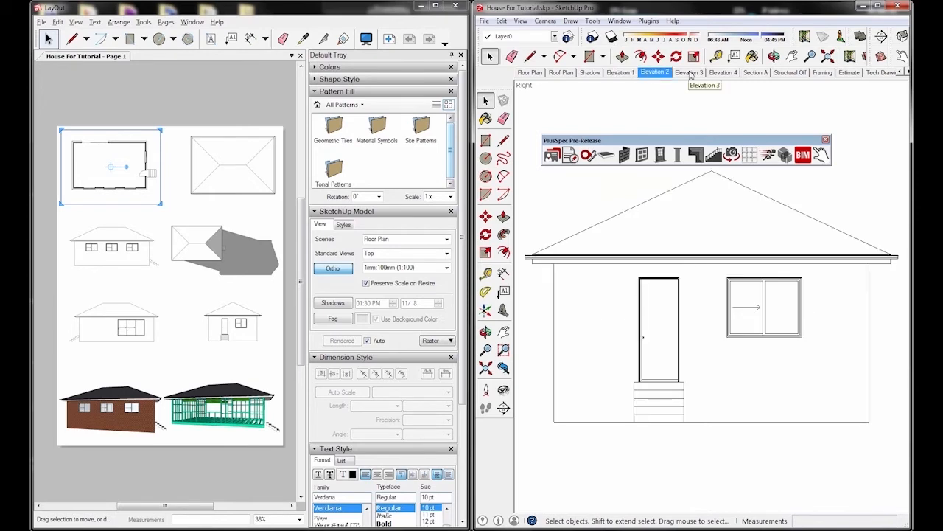
click(758, 72)
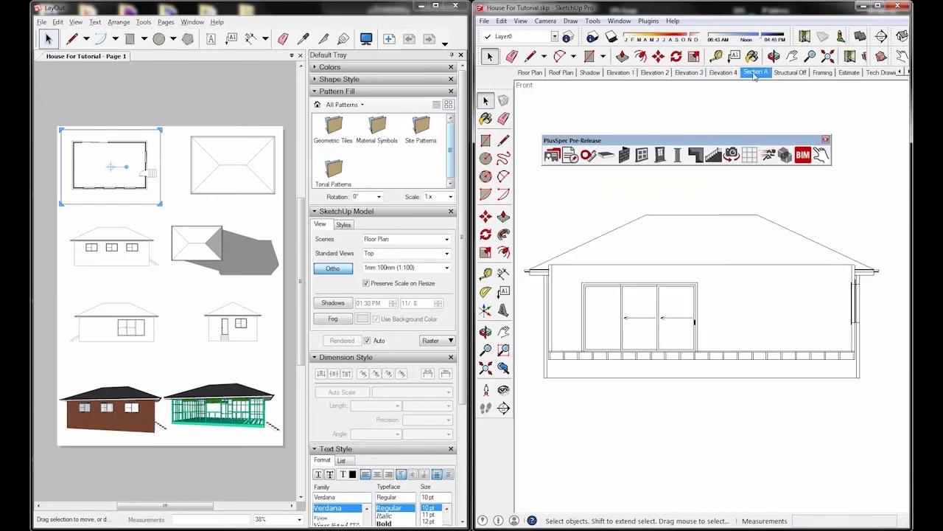
Continue through the Structural Off, Framing and Tech Drawing scenes, ending on the 3D view
click(793, 72)
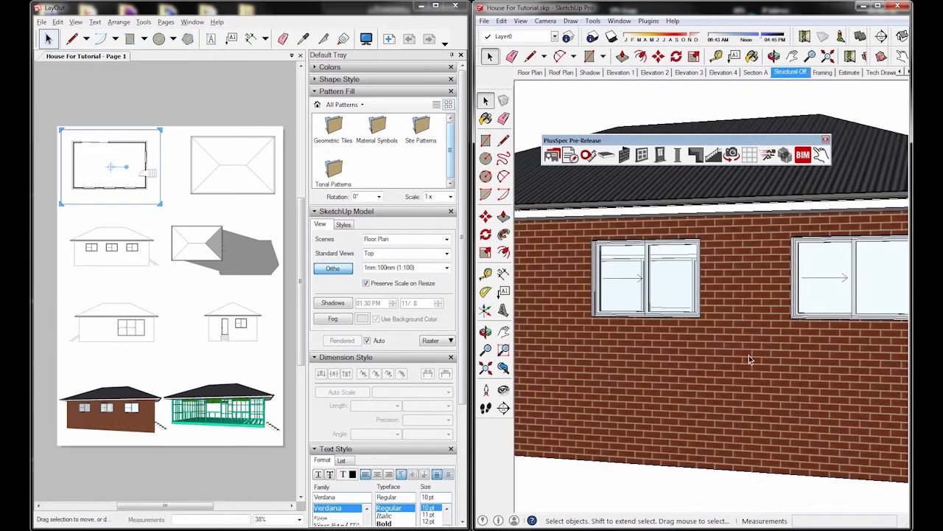
click(822, 73)
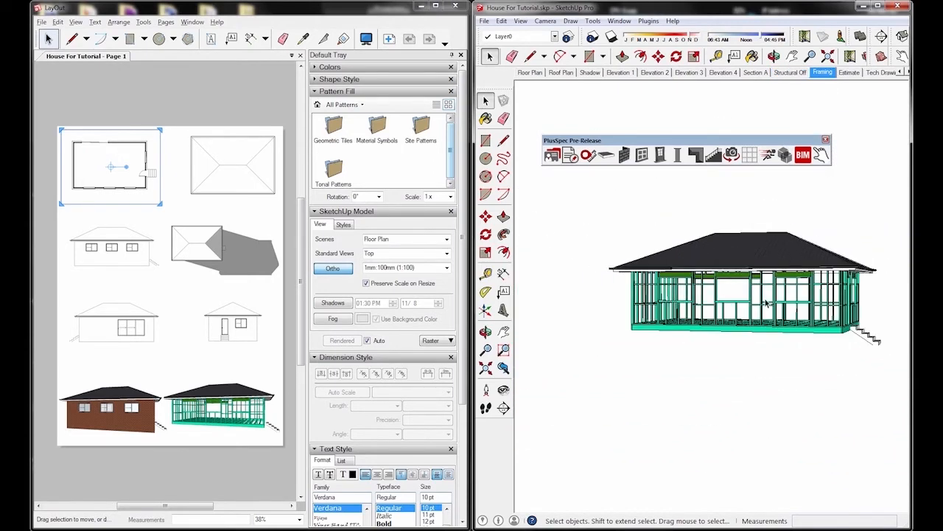
click(846, 73)
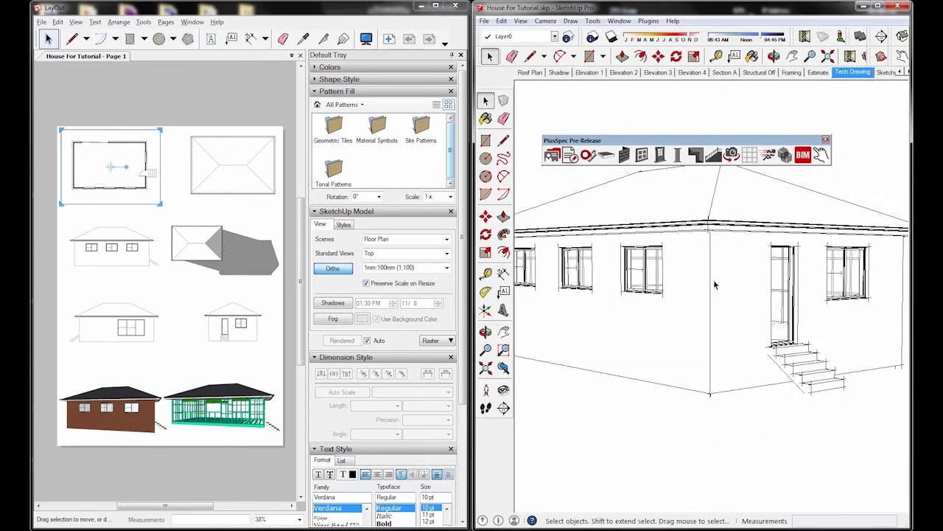
click(531, 72)
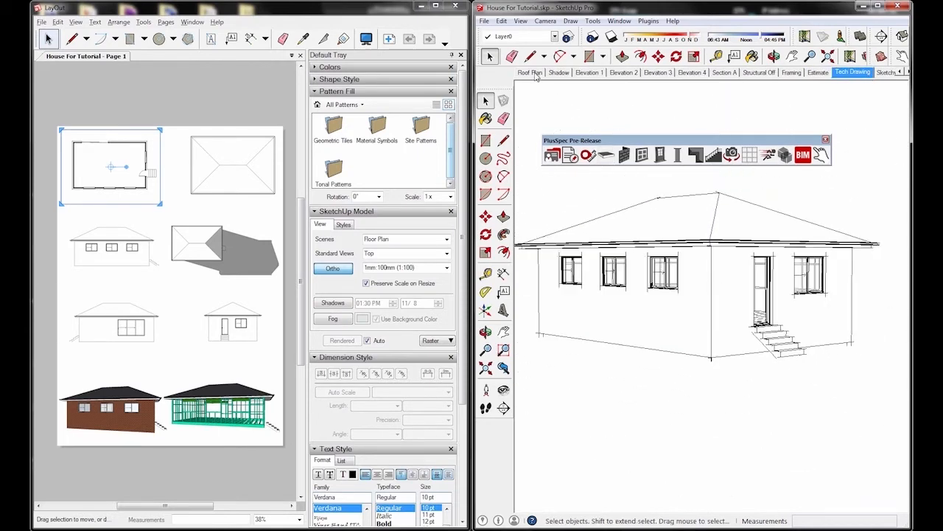
Show the roof plan scene, then return to the top-down floor plan
click(531, 72)
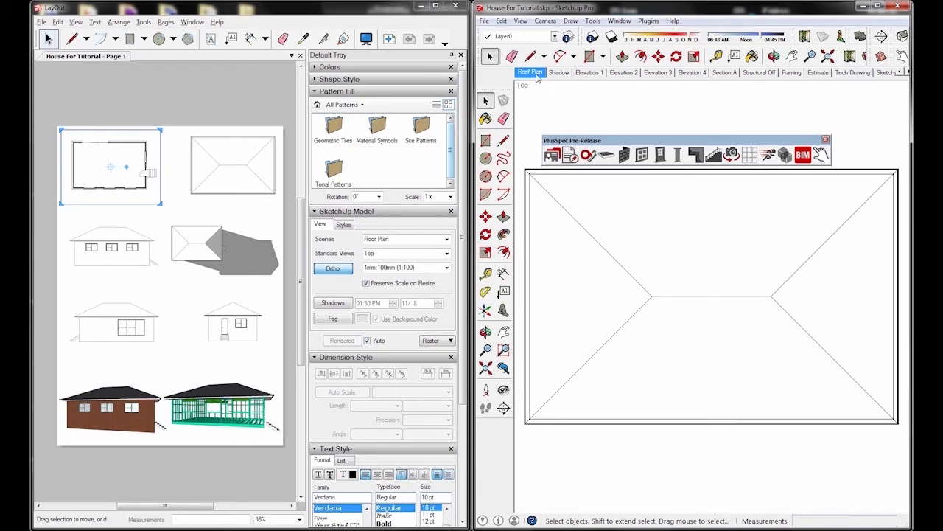
mouse_move(773, 133)
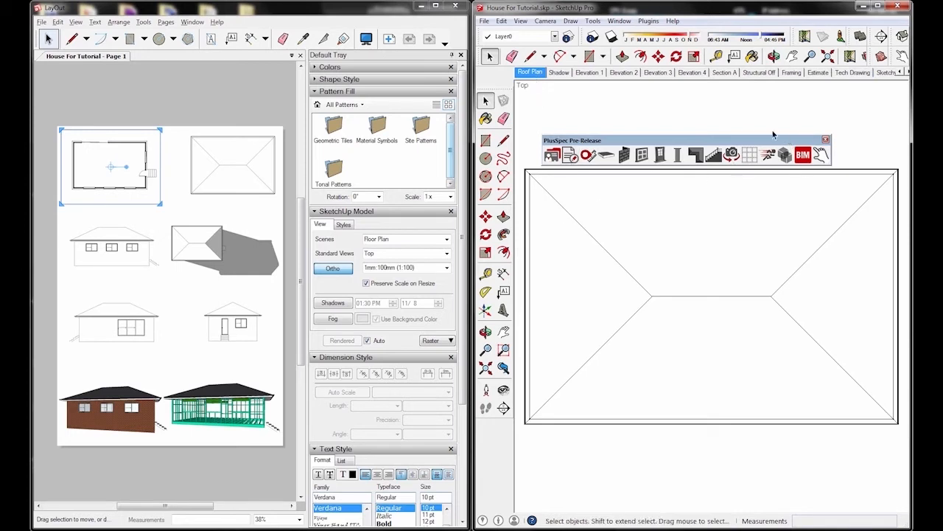
mouse_move(569, 109)
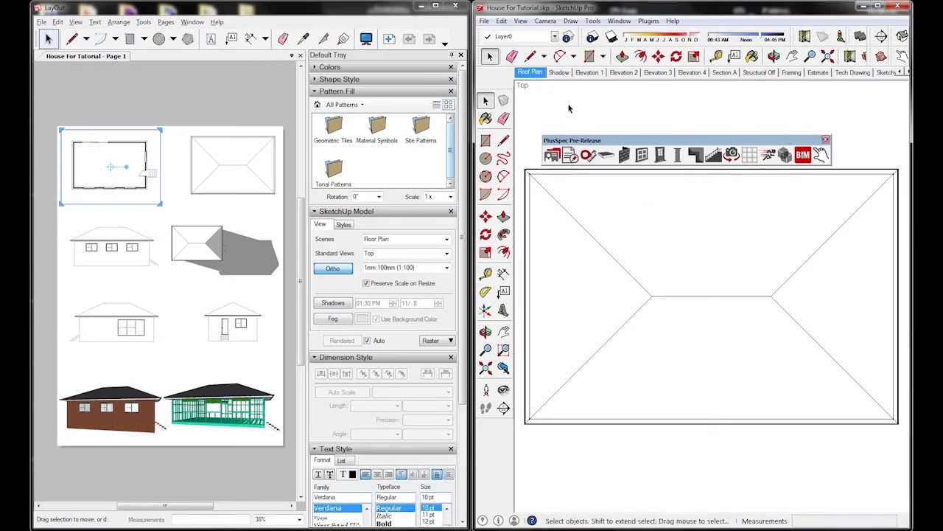
mouse_move(651, 117)
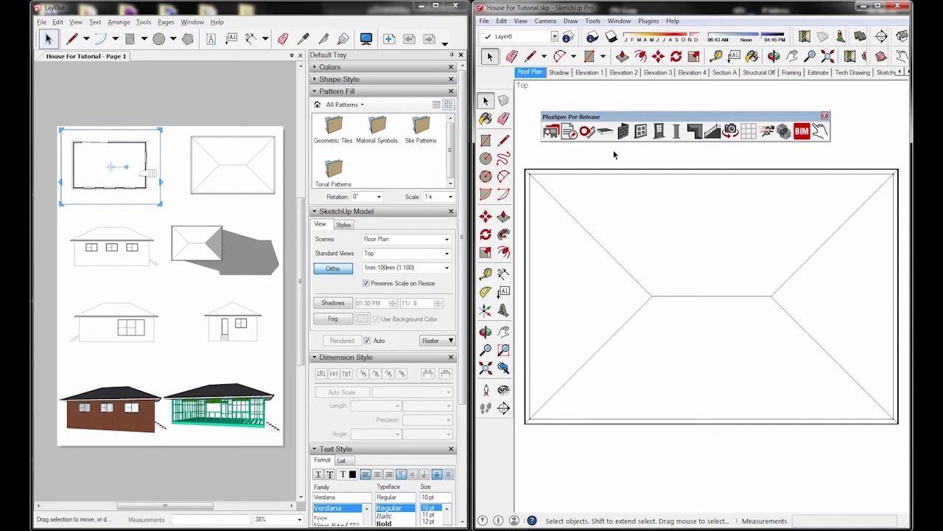
click(531, 72)
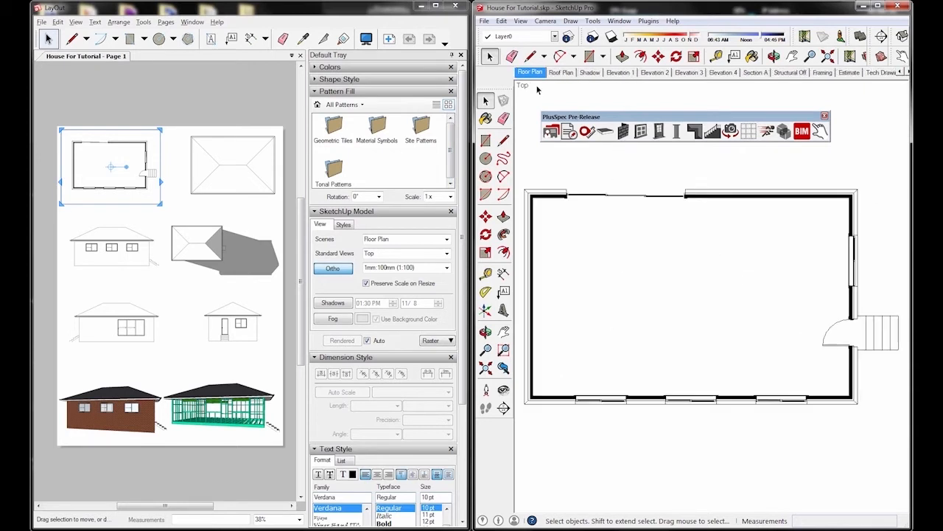
mouse_move(642, 183)
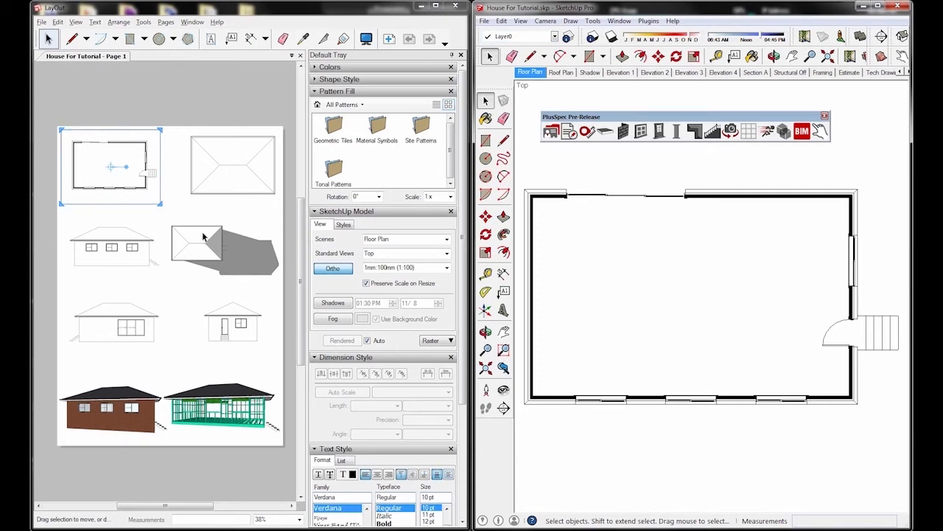
mouse_move(135, 287)
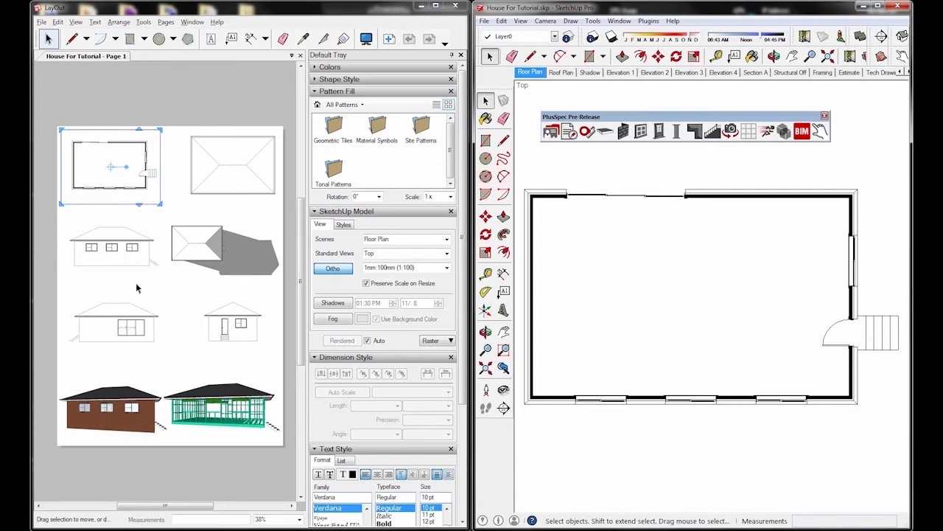
Use the PlusSpec delete-window tool to remove the window on the top wall
click(639, 130)
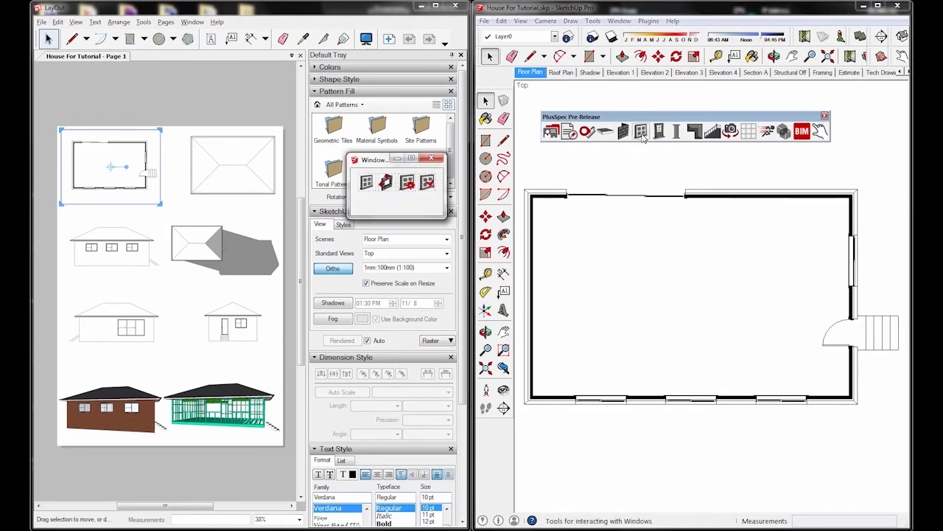
mouse_move(430, 189)
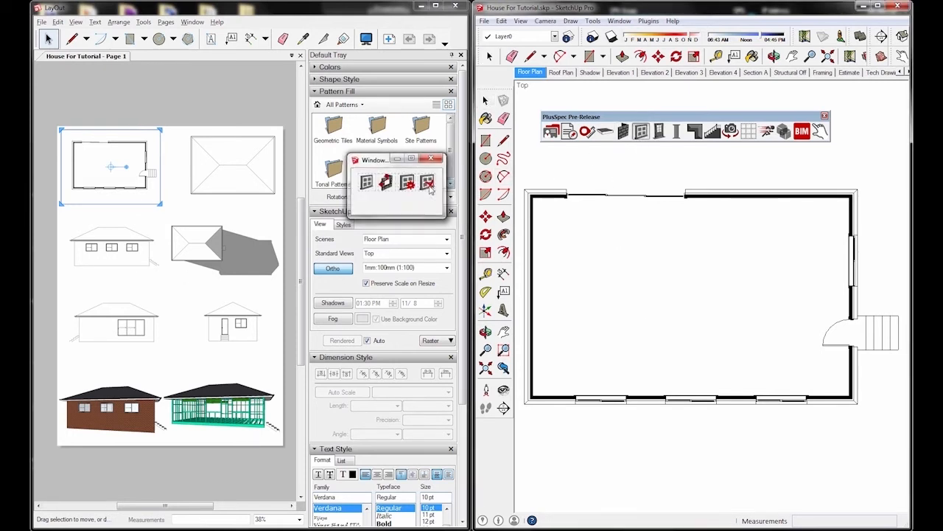
click(430, 159)
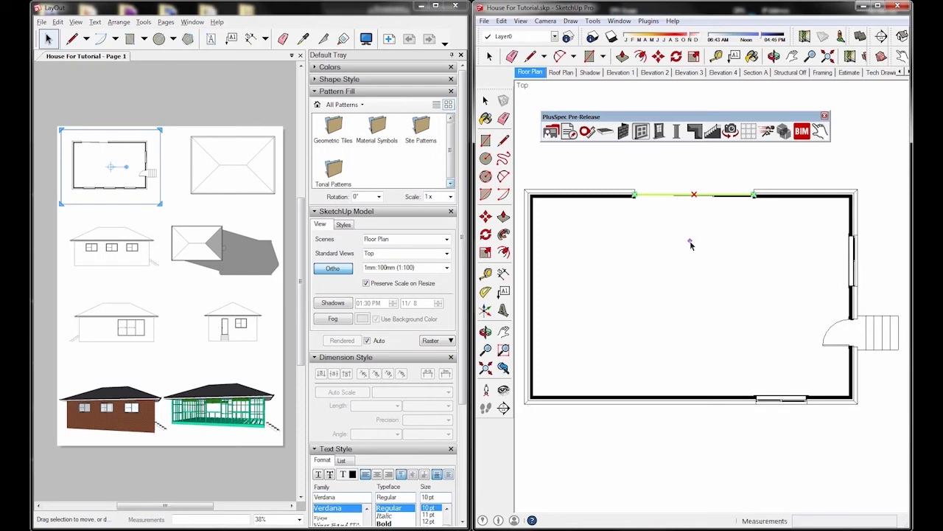
click(483, 21)
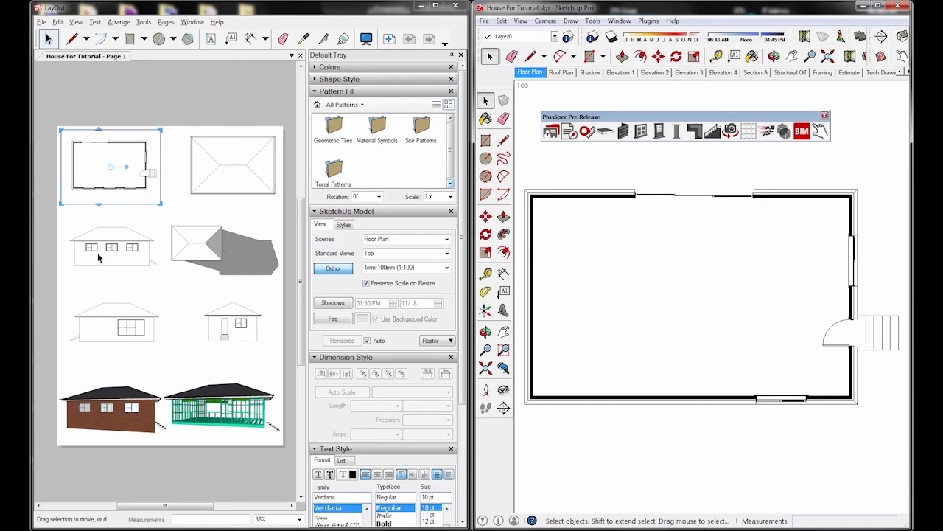
mouse_move(95, 418)
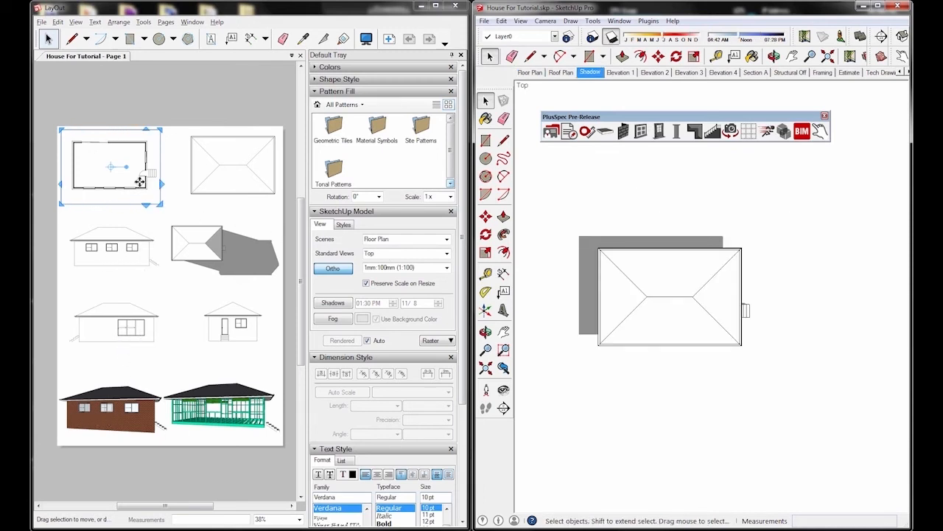
Update the floor plan viewport's model reference so the sheet reflects the edited house
right_click(111, 165)
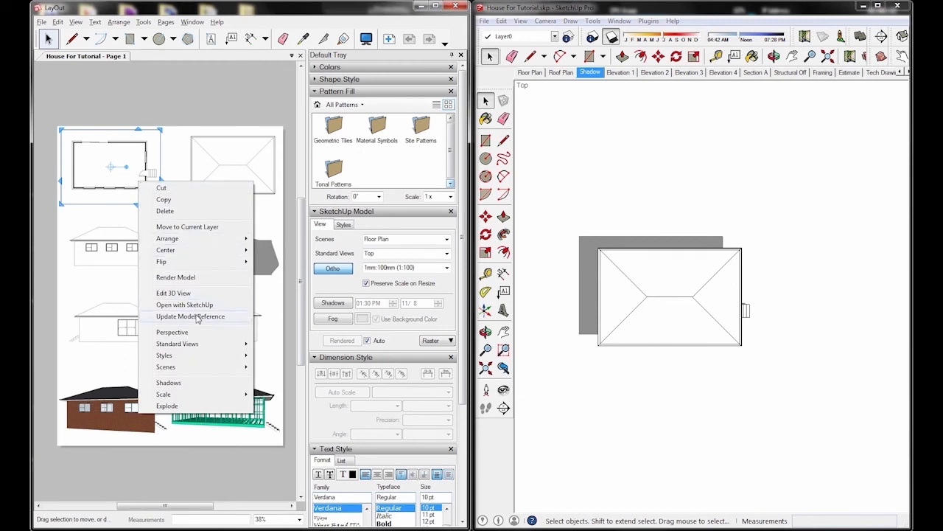
click(183, 315)
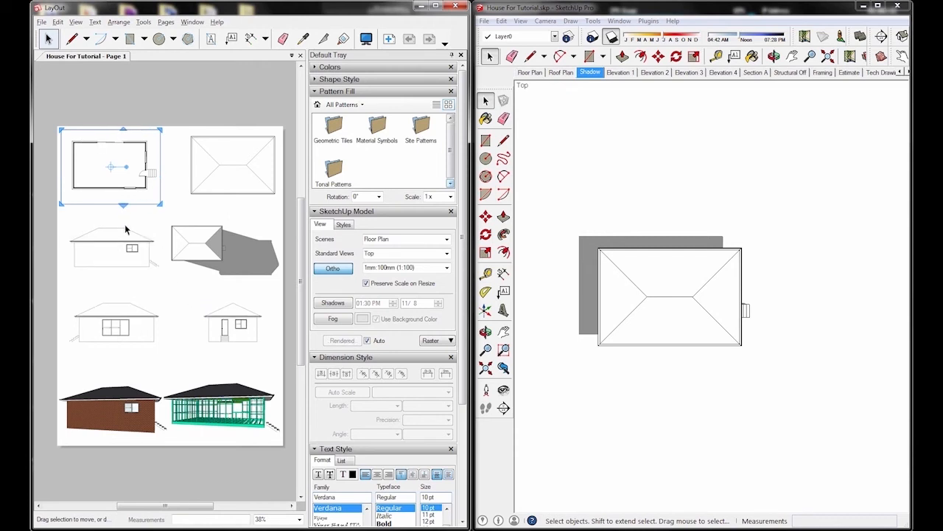
mouse_move(131, 413)
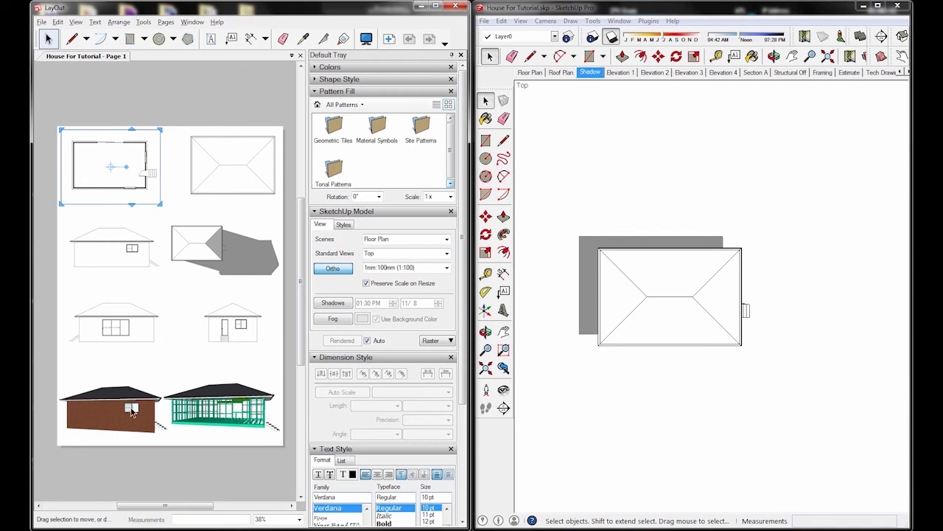